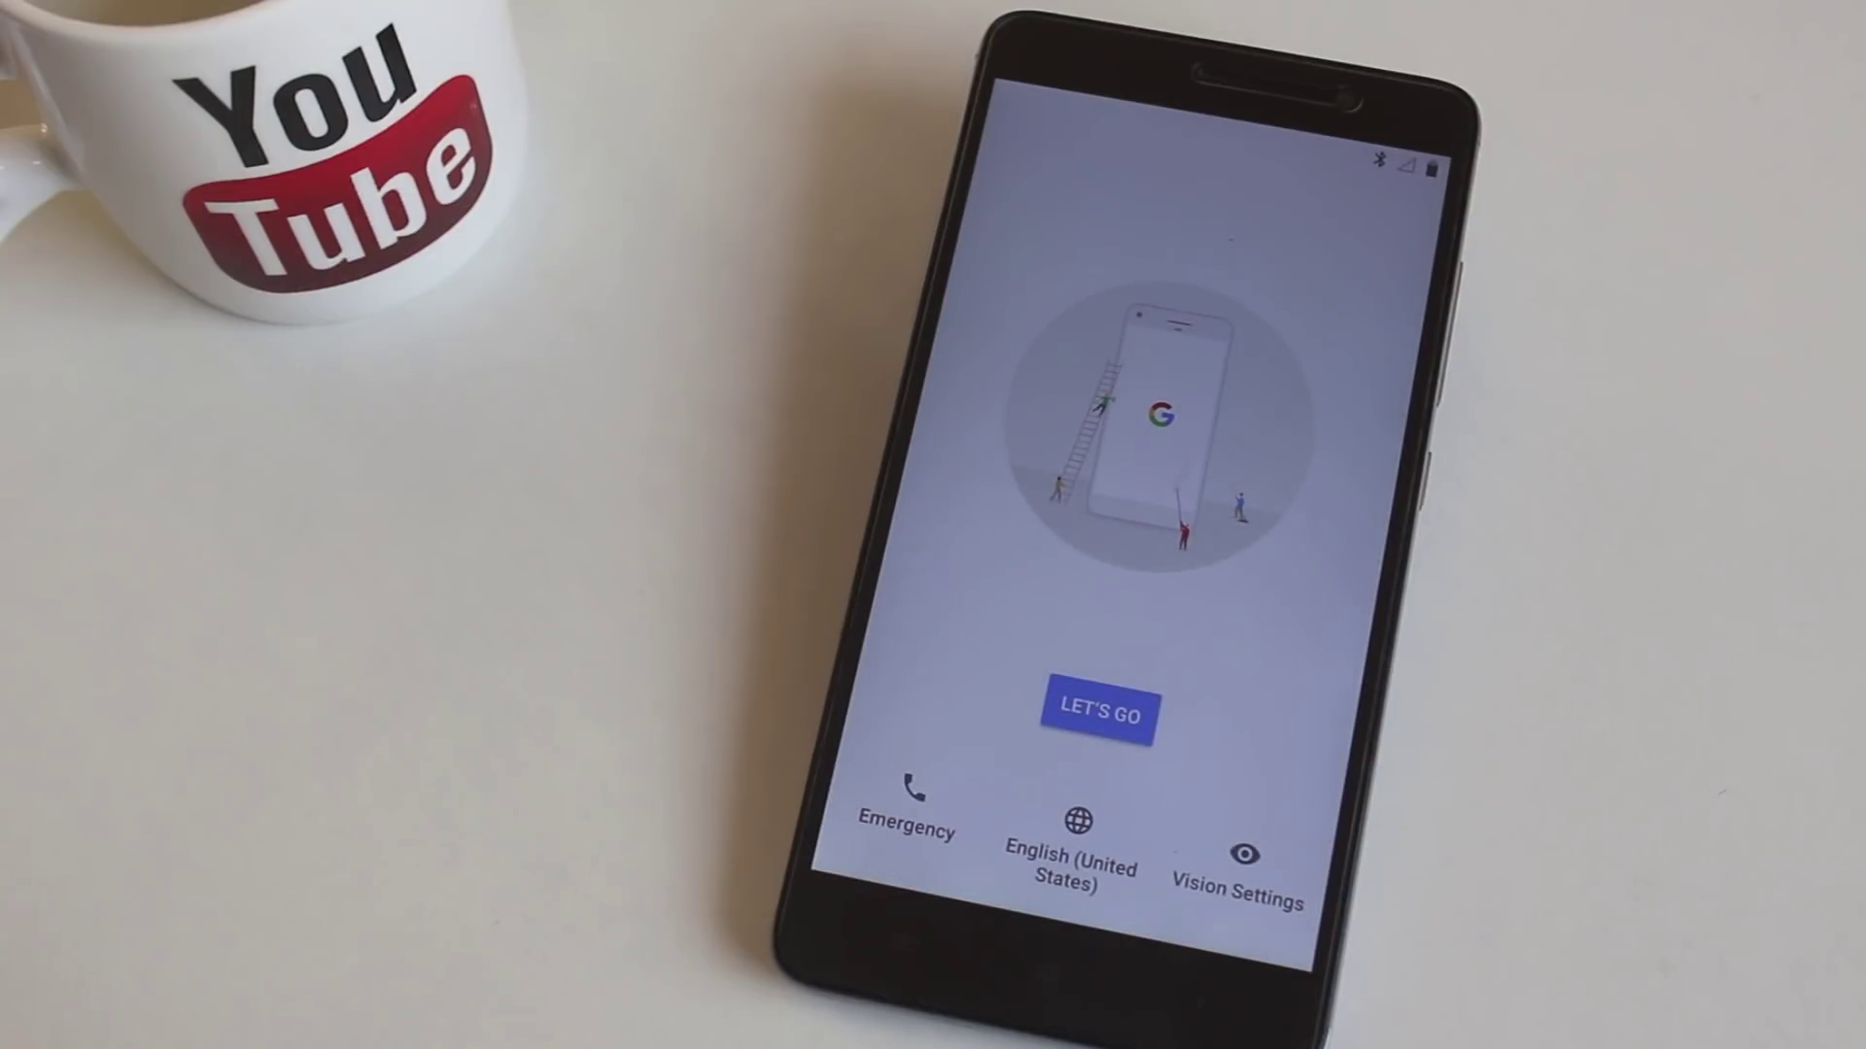
- Tap LET'S GO on the welcome screen to start the setup wizard
left_click(1099, 716)
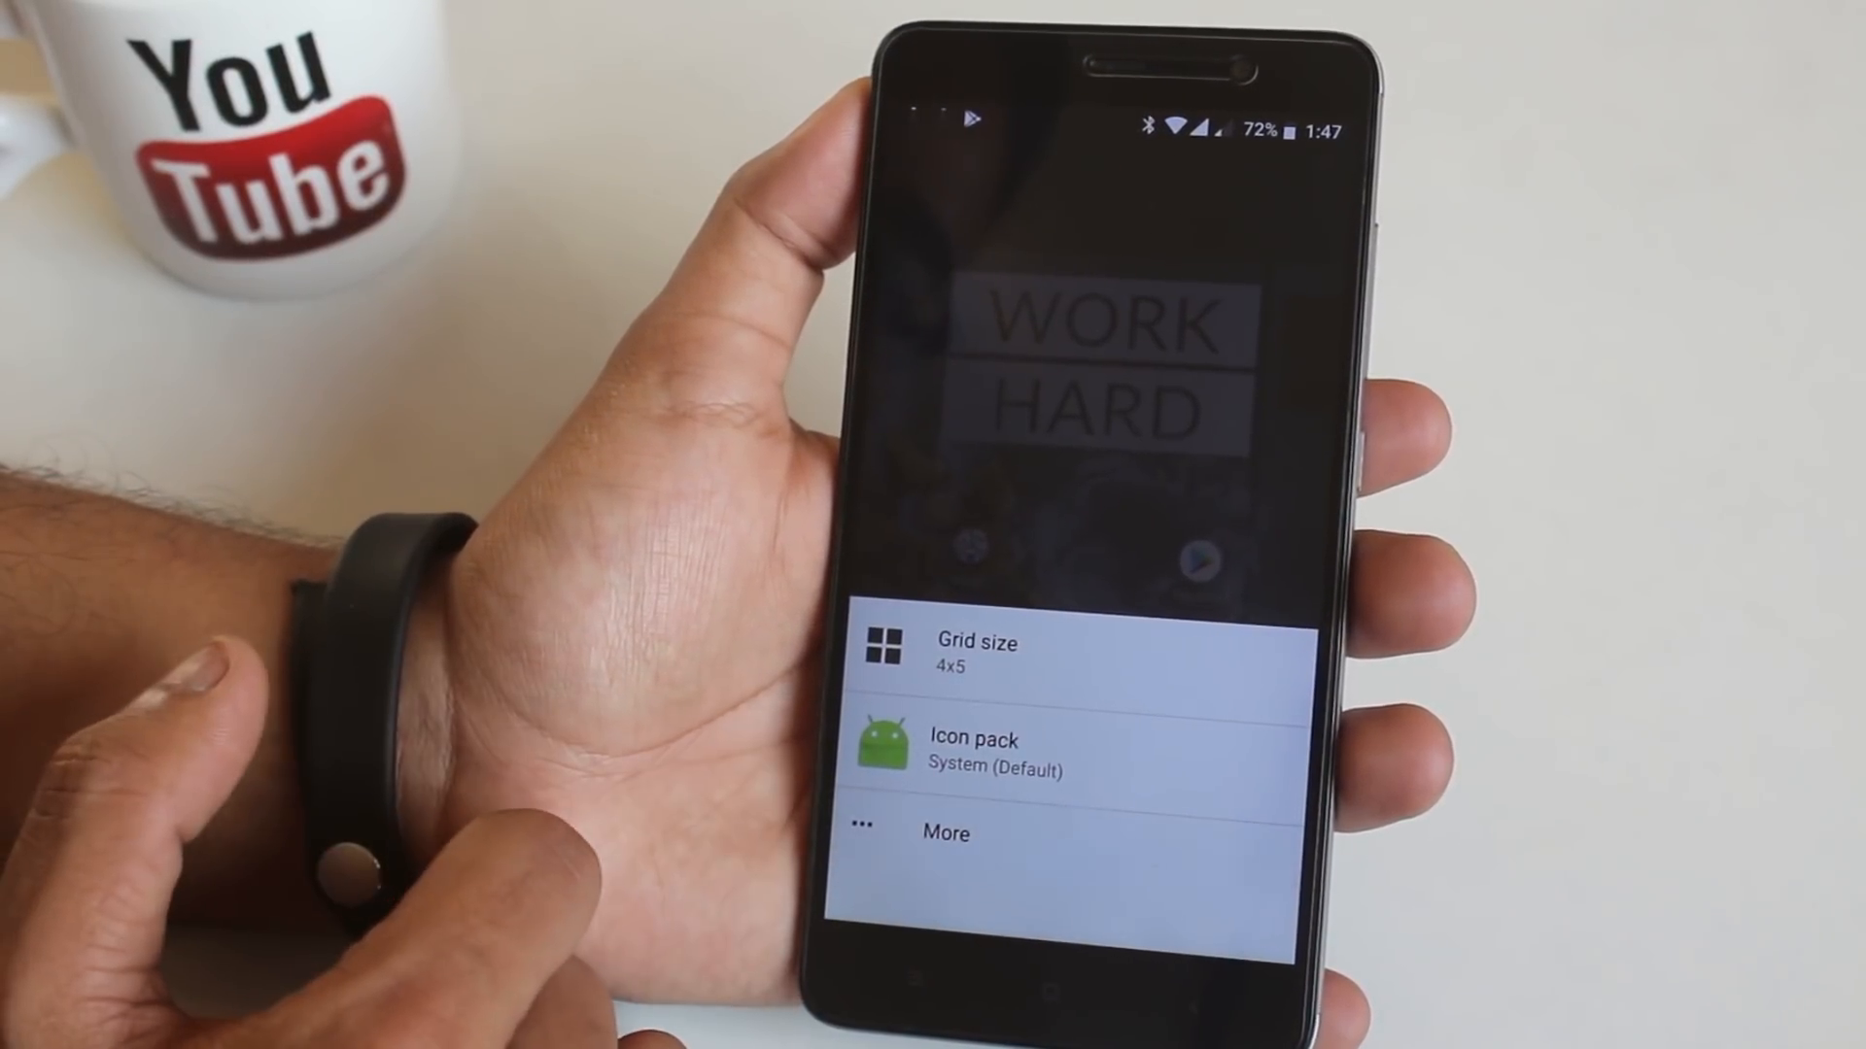
- Expand quick settings, open the tile editor, and scroll through the available tiles
left_click(951, 860)
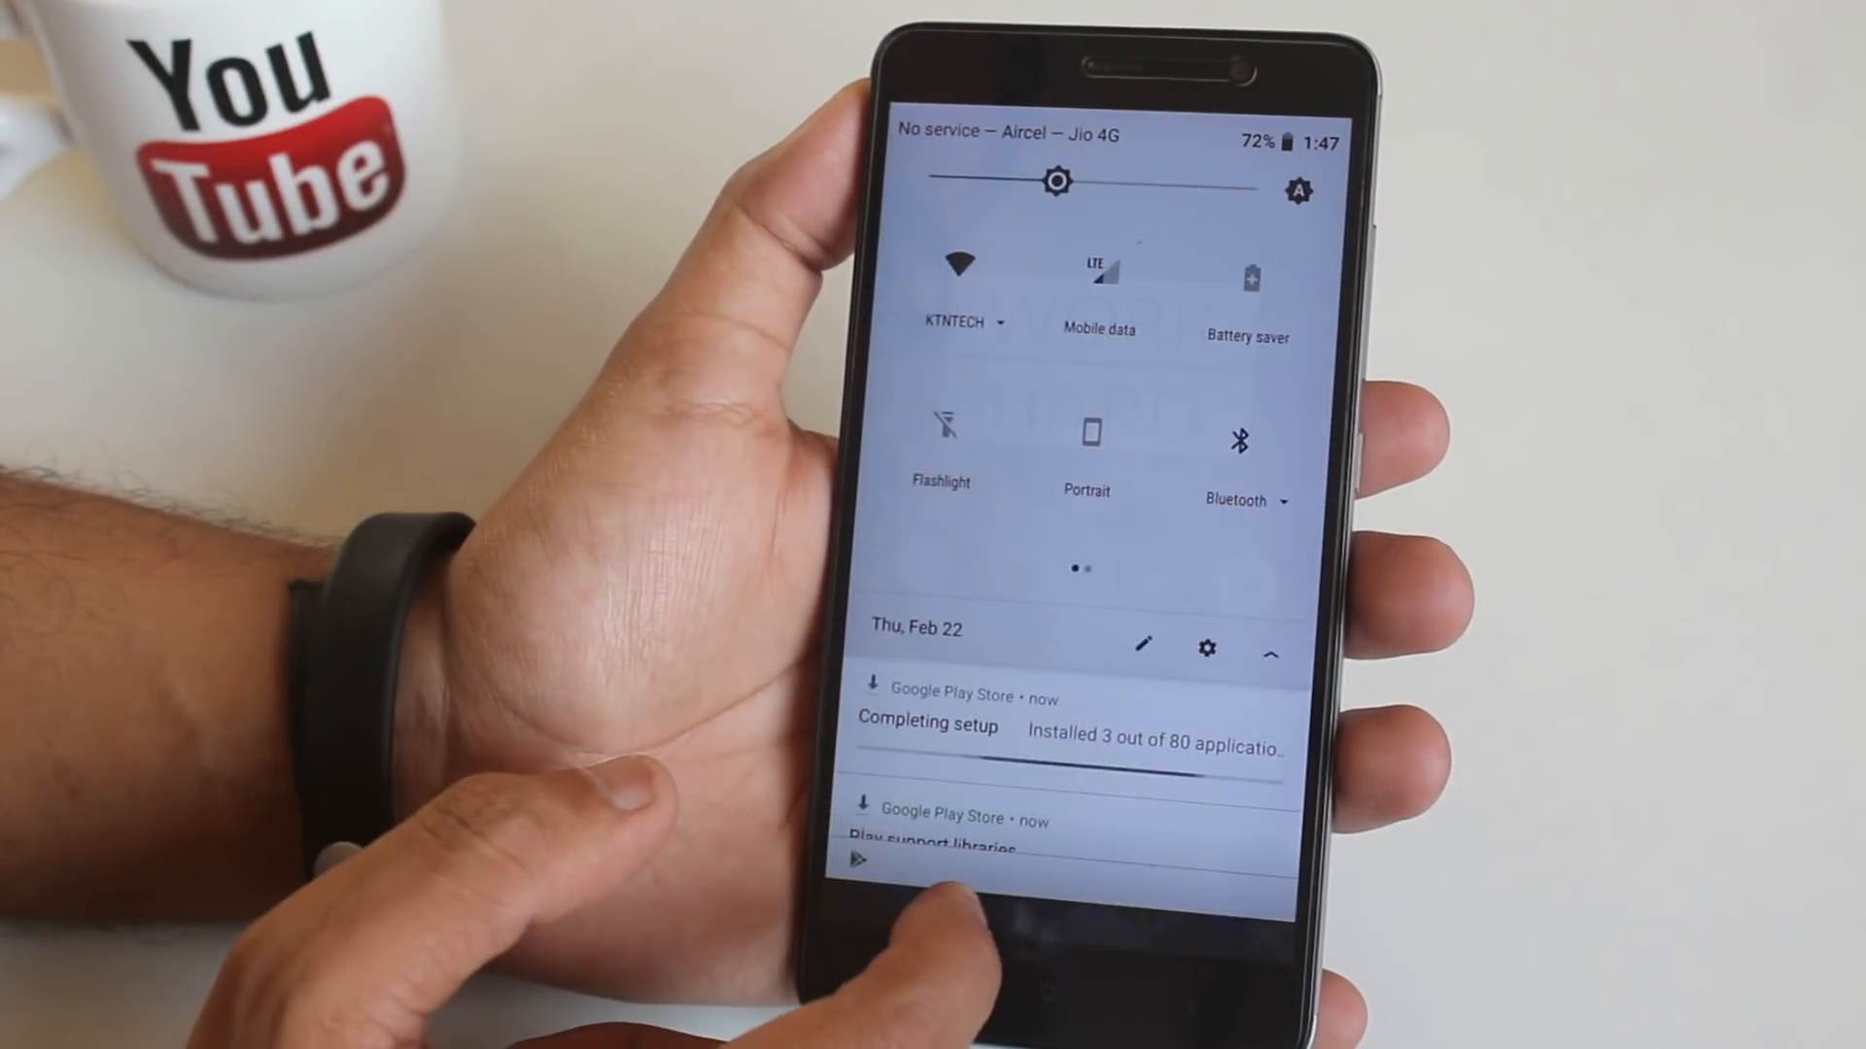
scroll("left", 3)
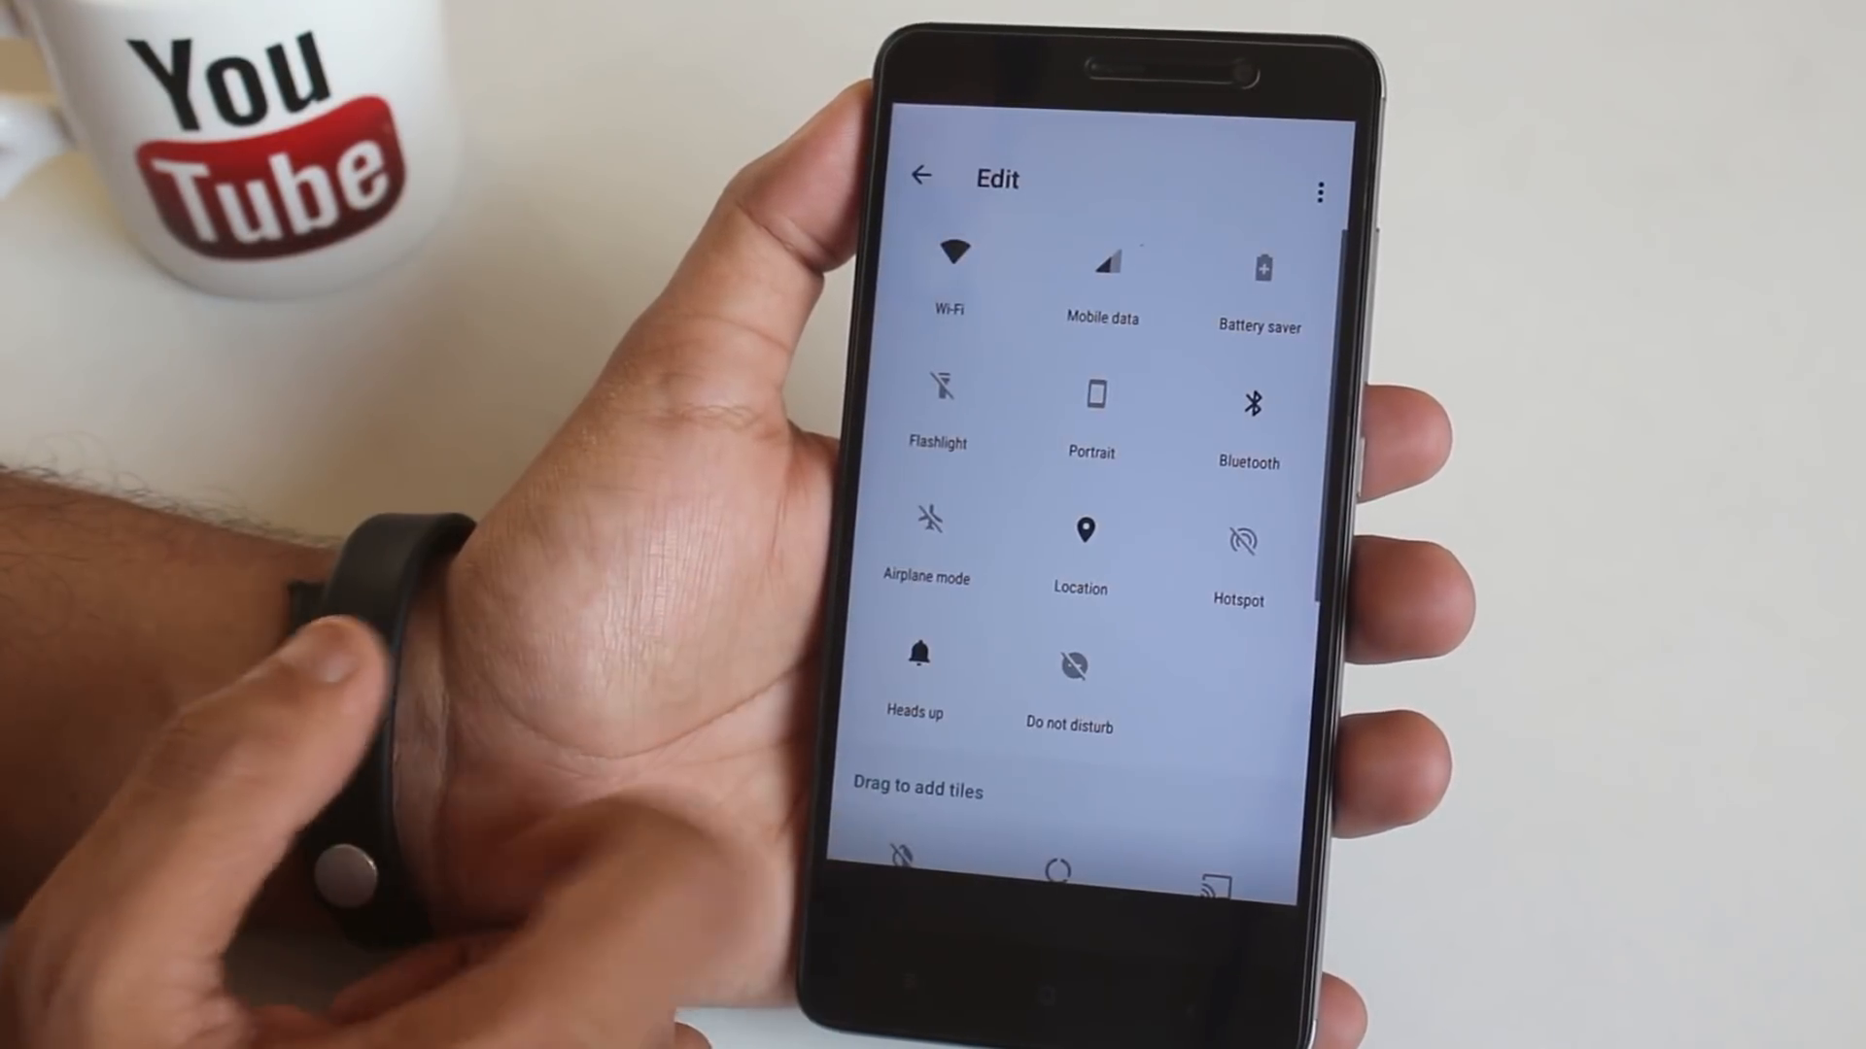
scroll("down", 3)
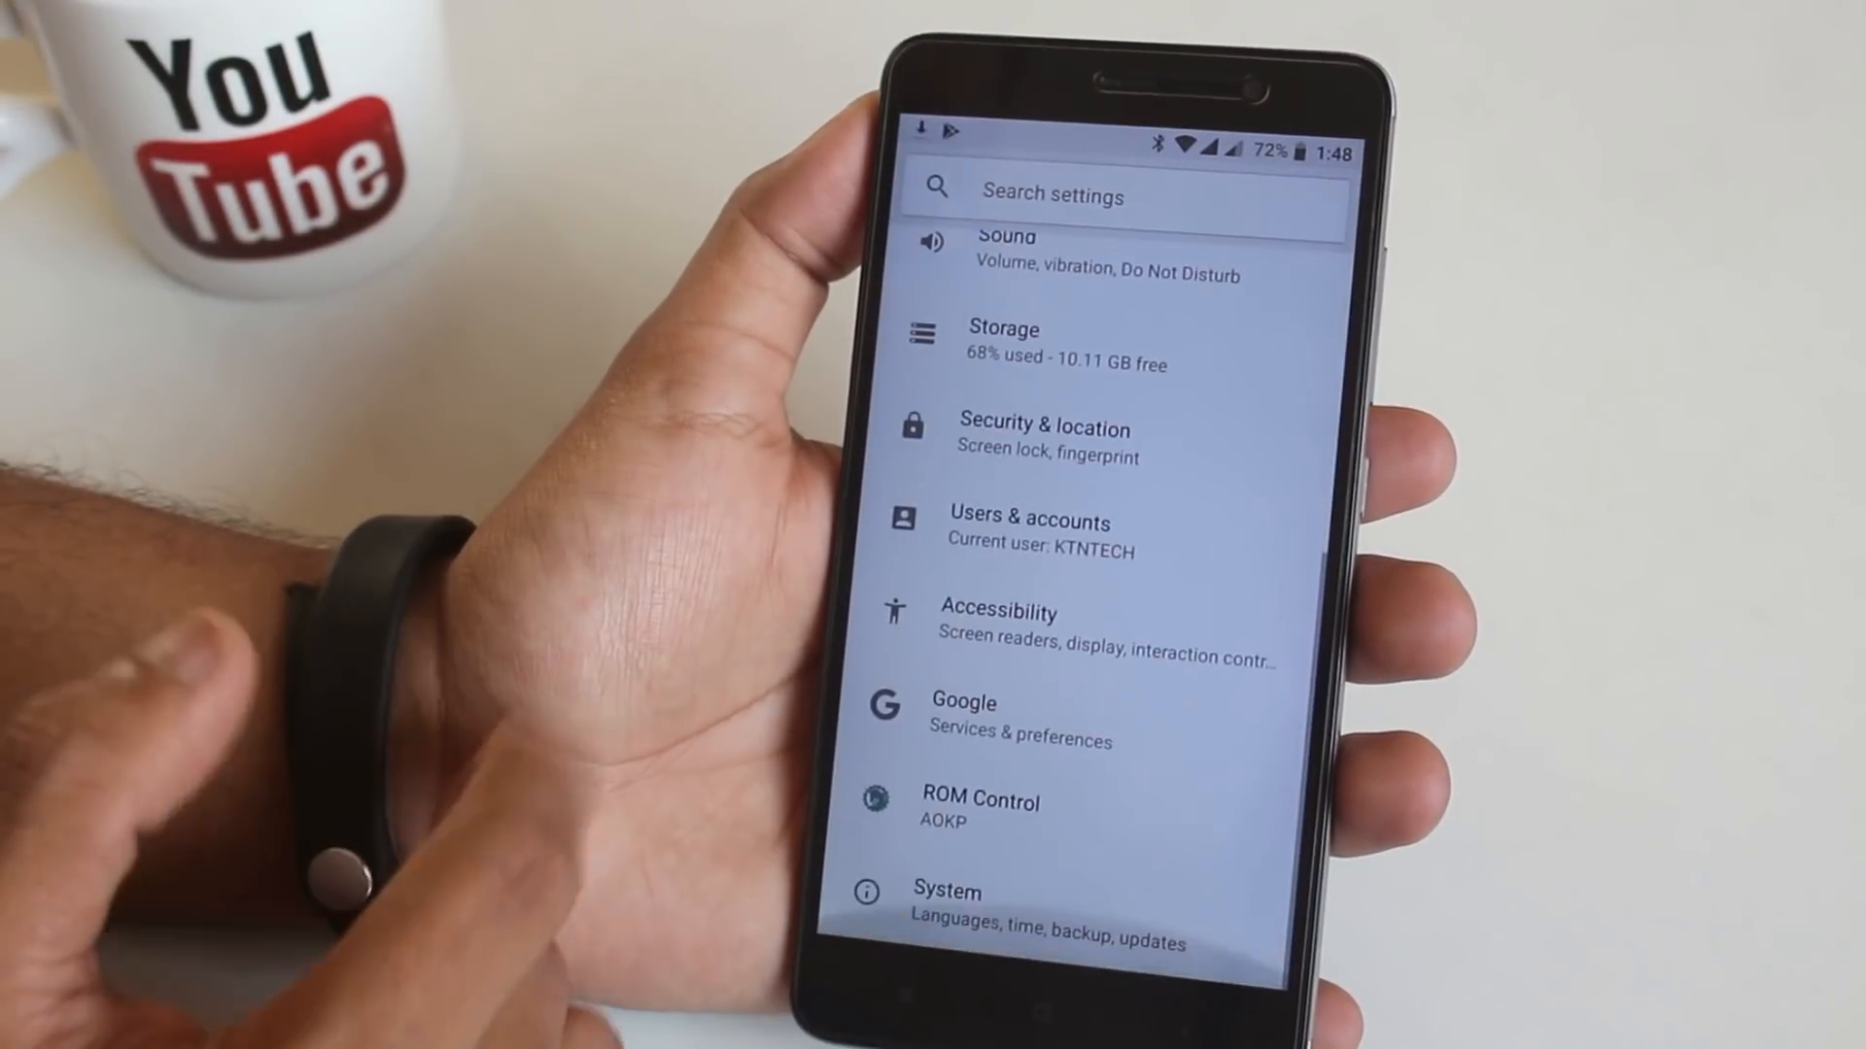
- Open System settings and scroll through About phone's AOKP and Android 8.1.0 details
left_click(952, 894)
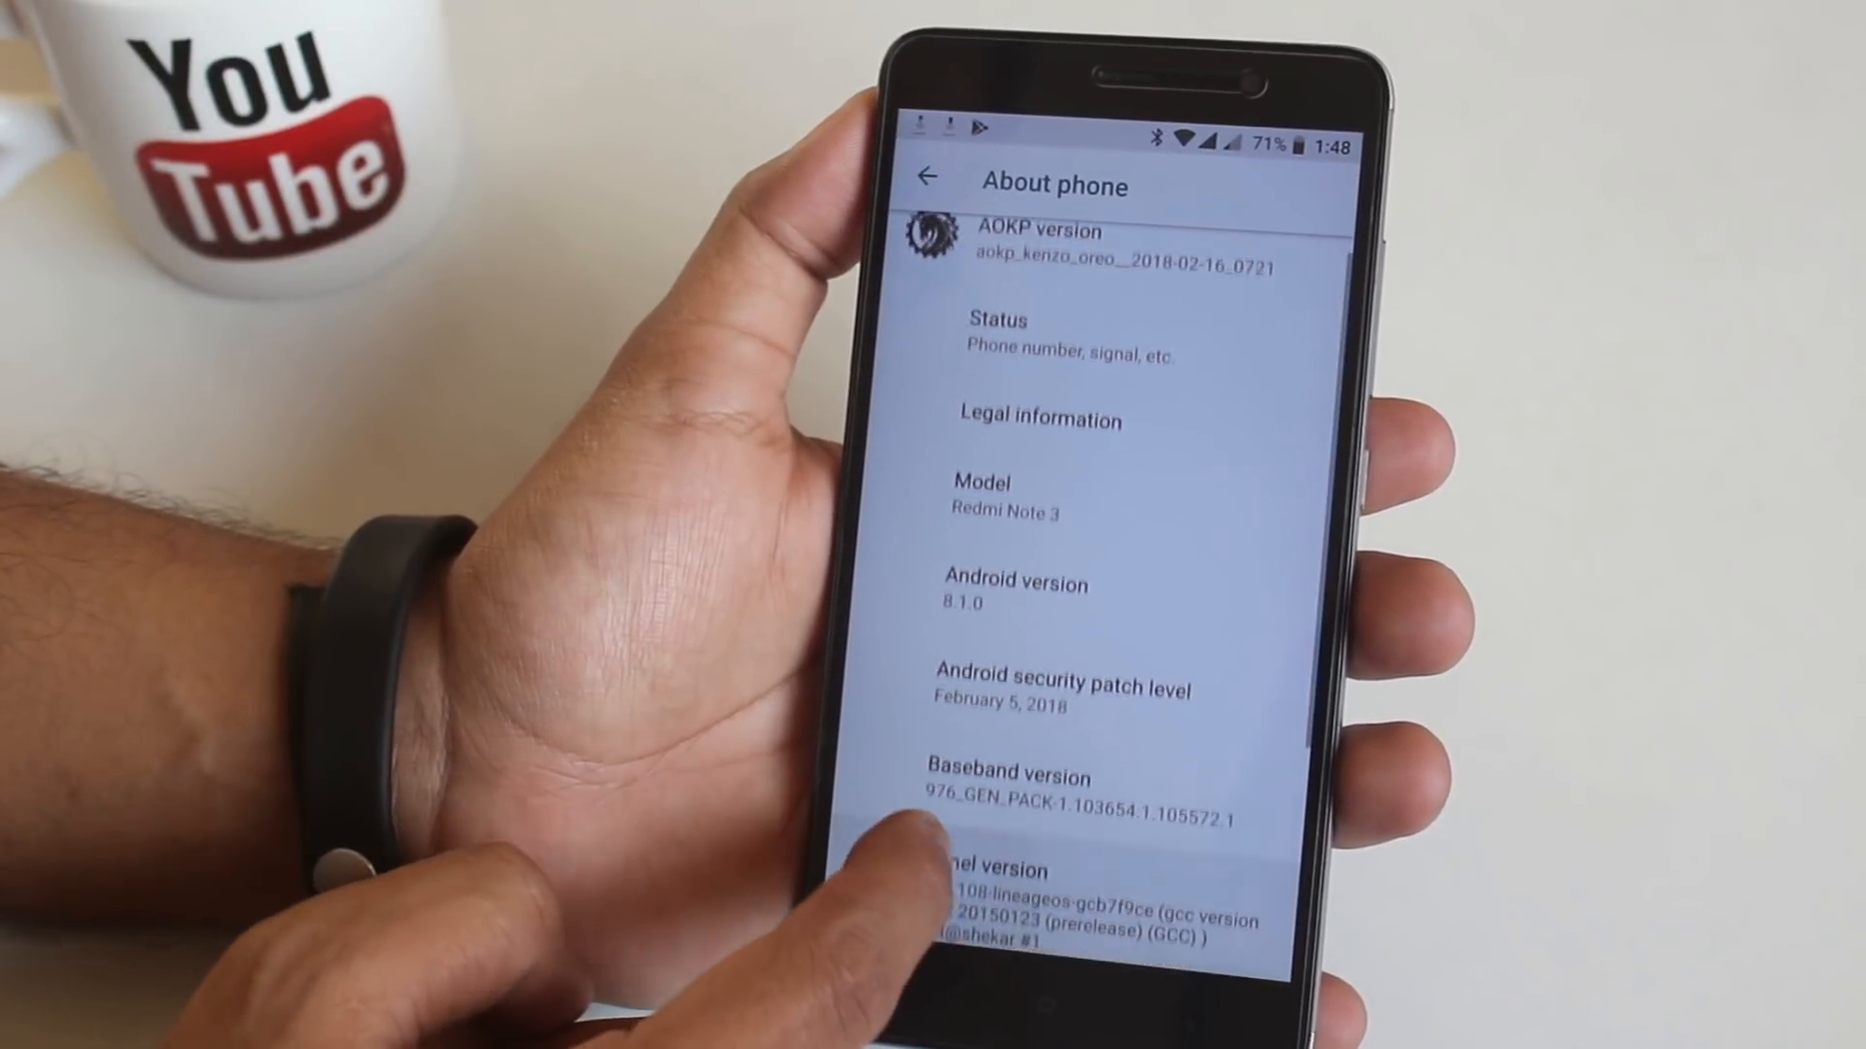
scroll("down", 3)
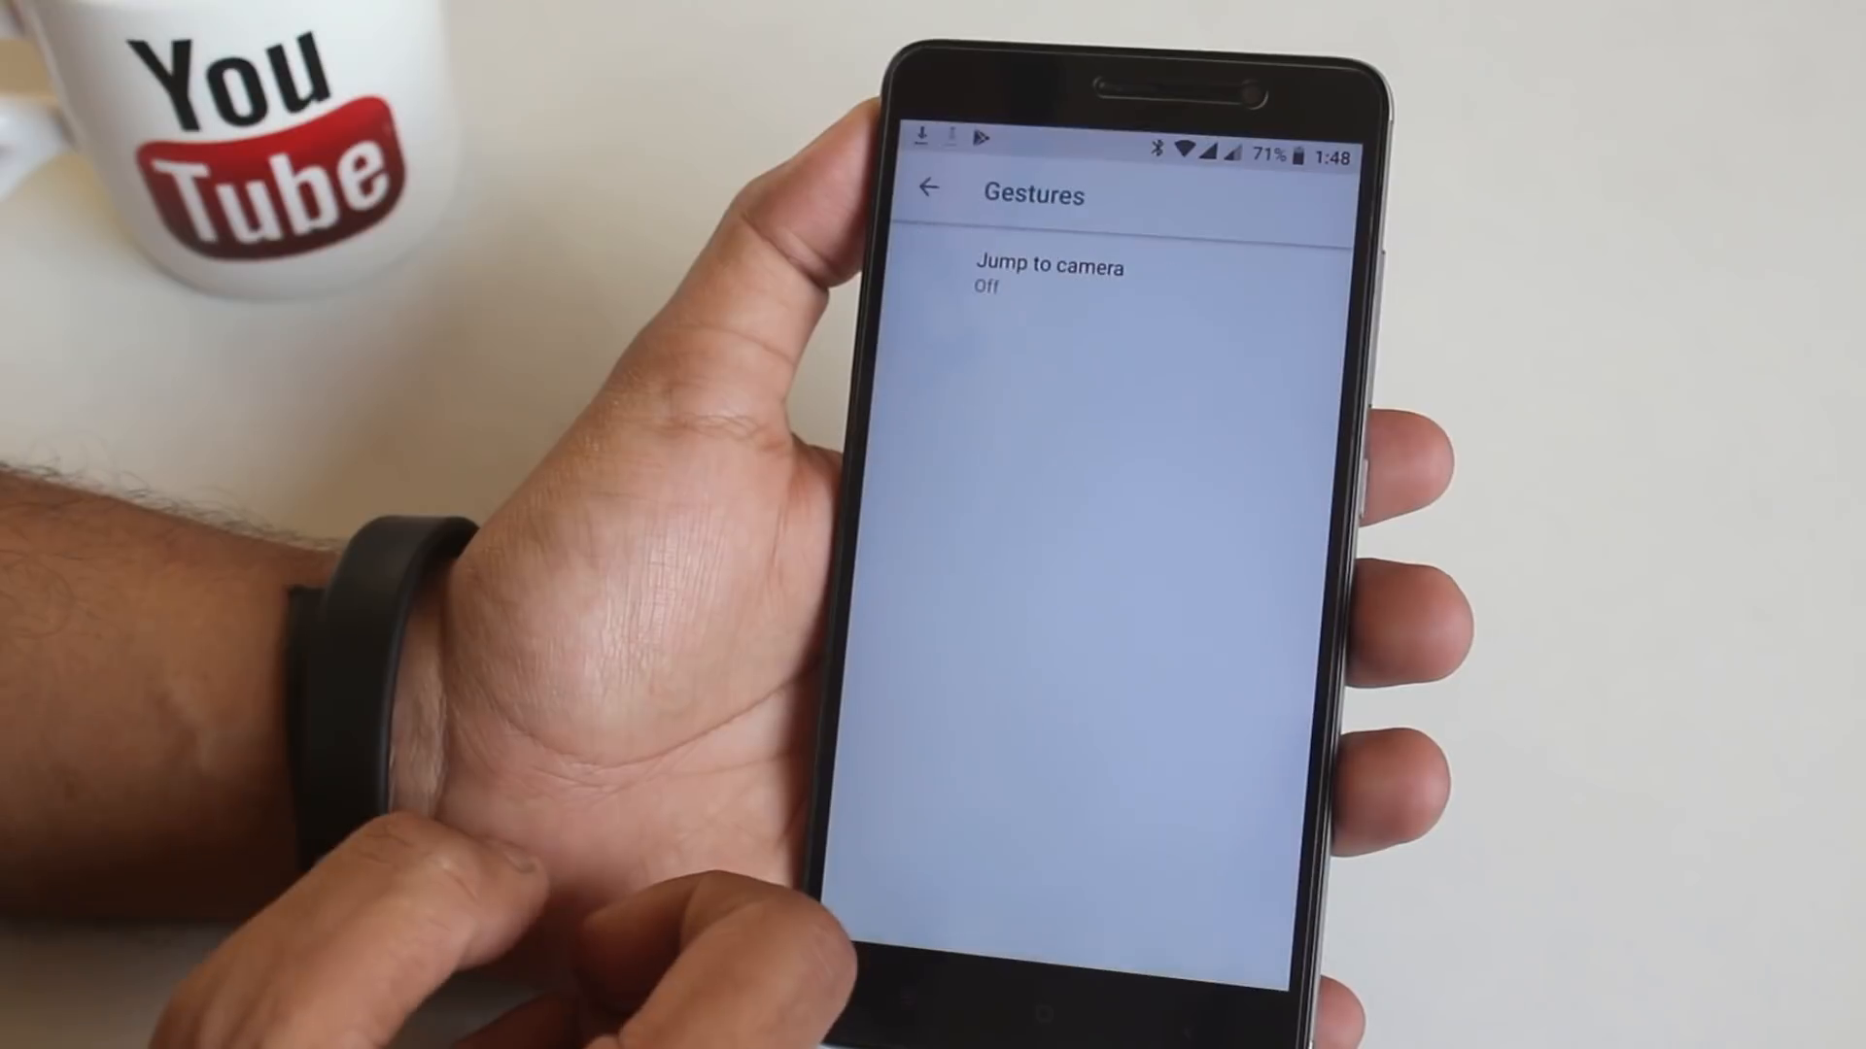
- Switch on Brightness control in System > Status bar, then return to Settings
left_click(930, 189)
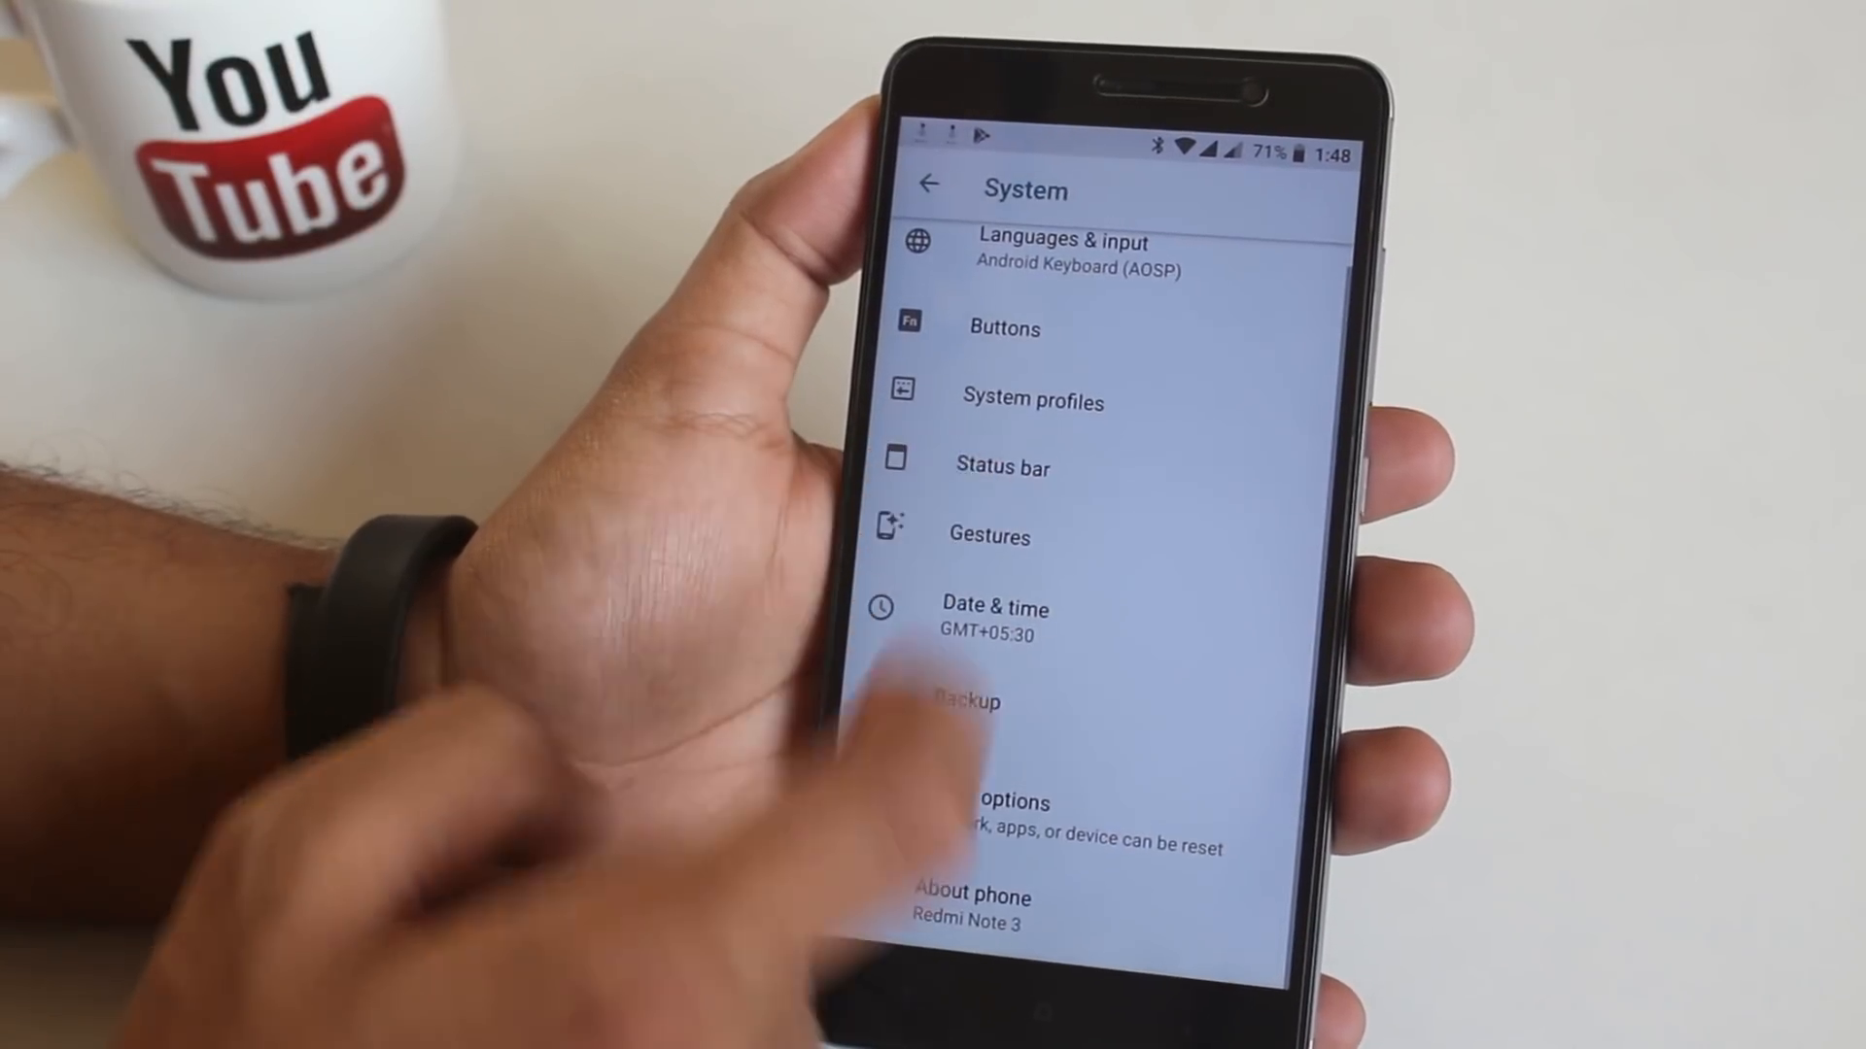
left_click(1003, 466)
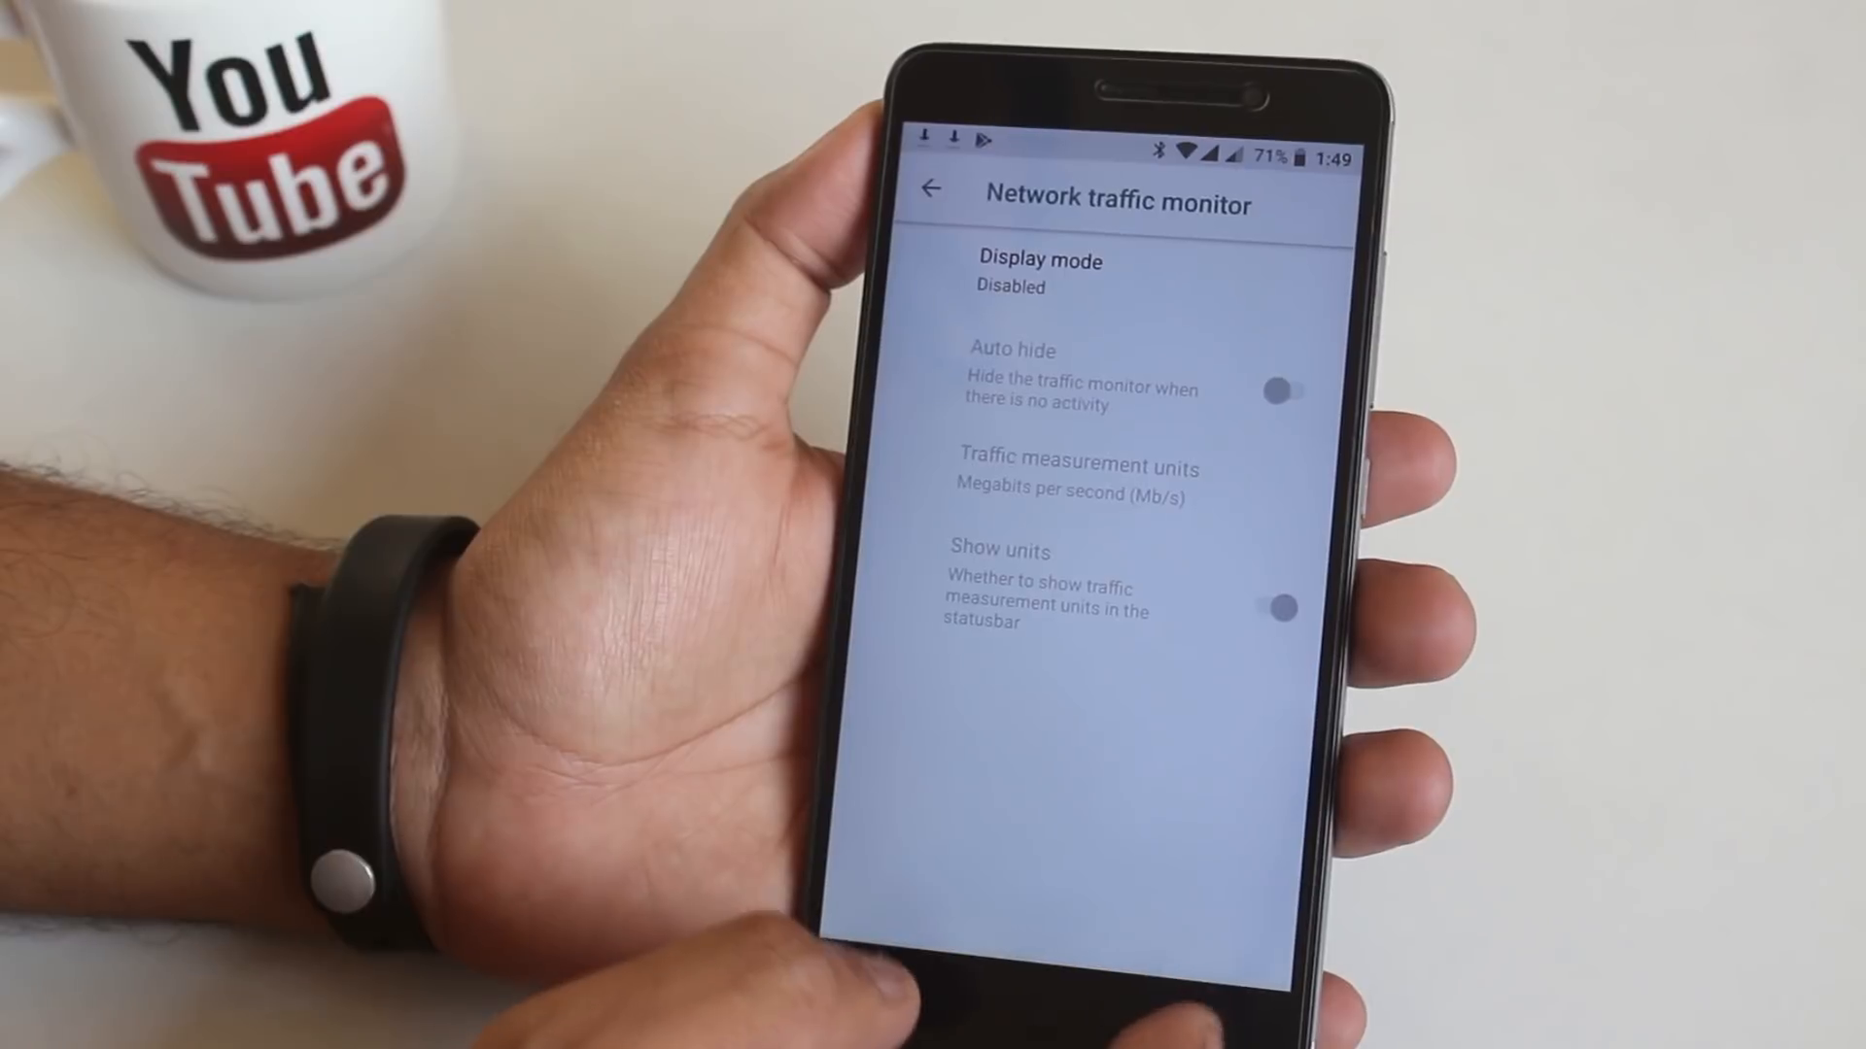
left_click(934, 194)
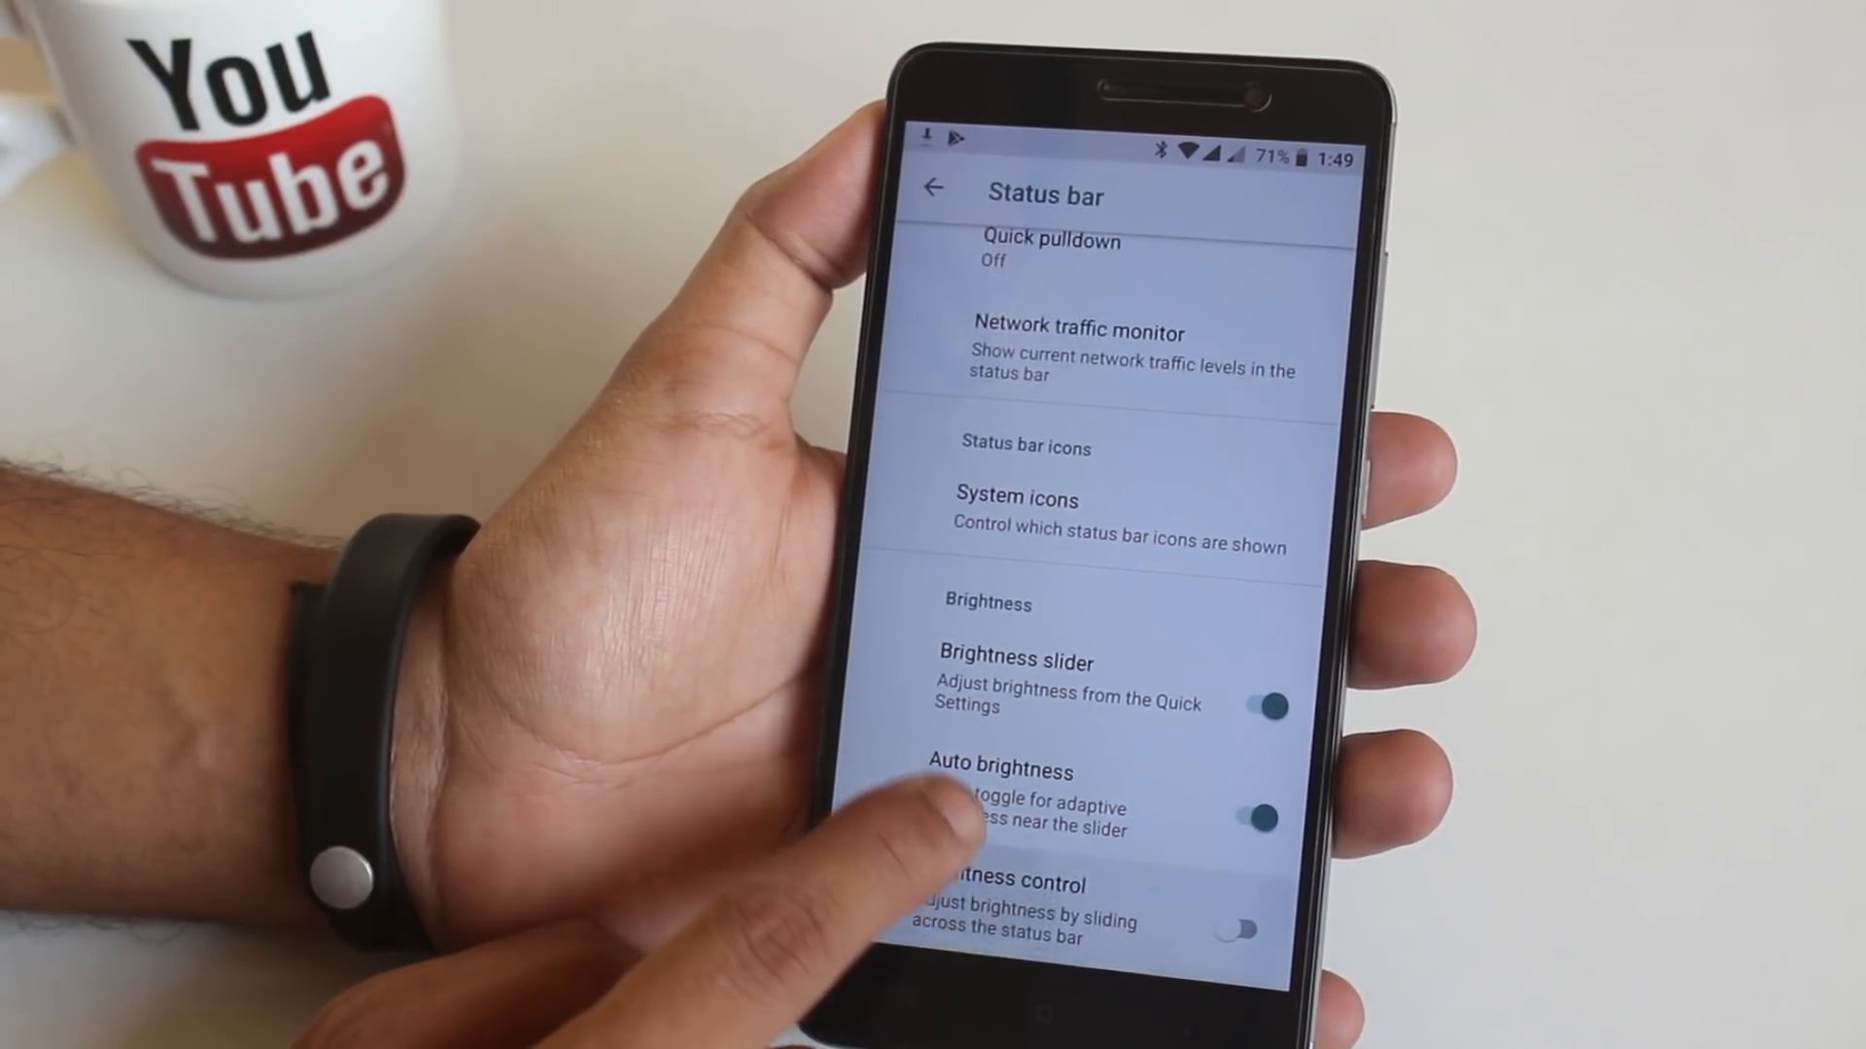
left_click(1244, 931)
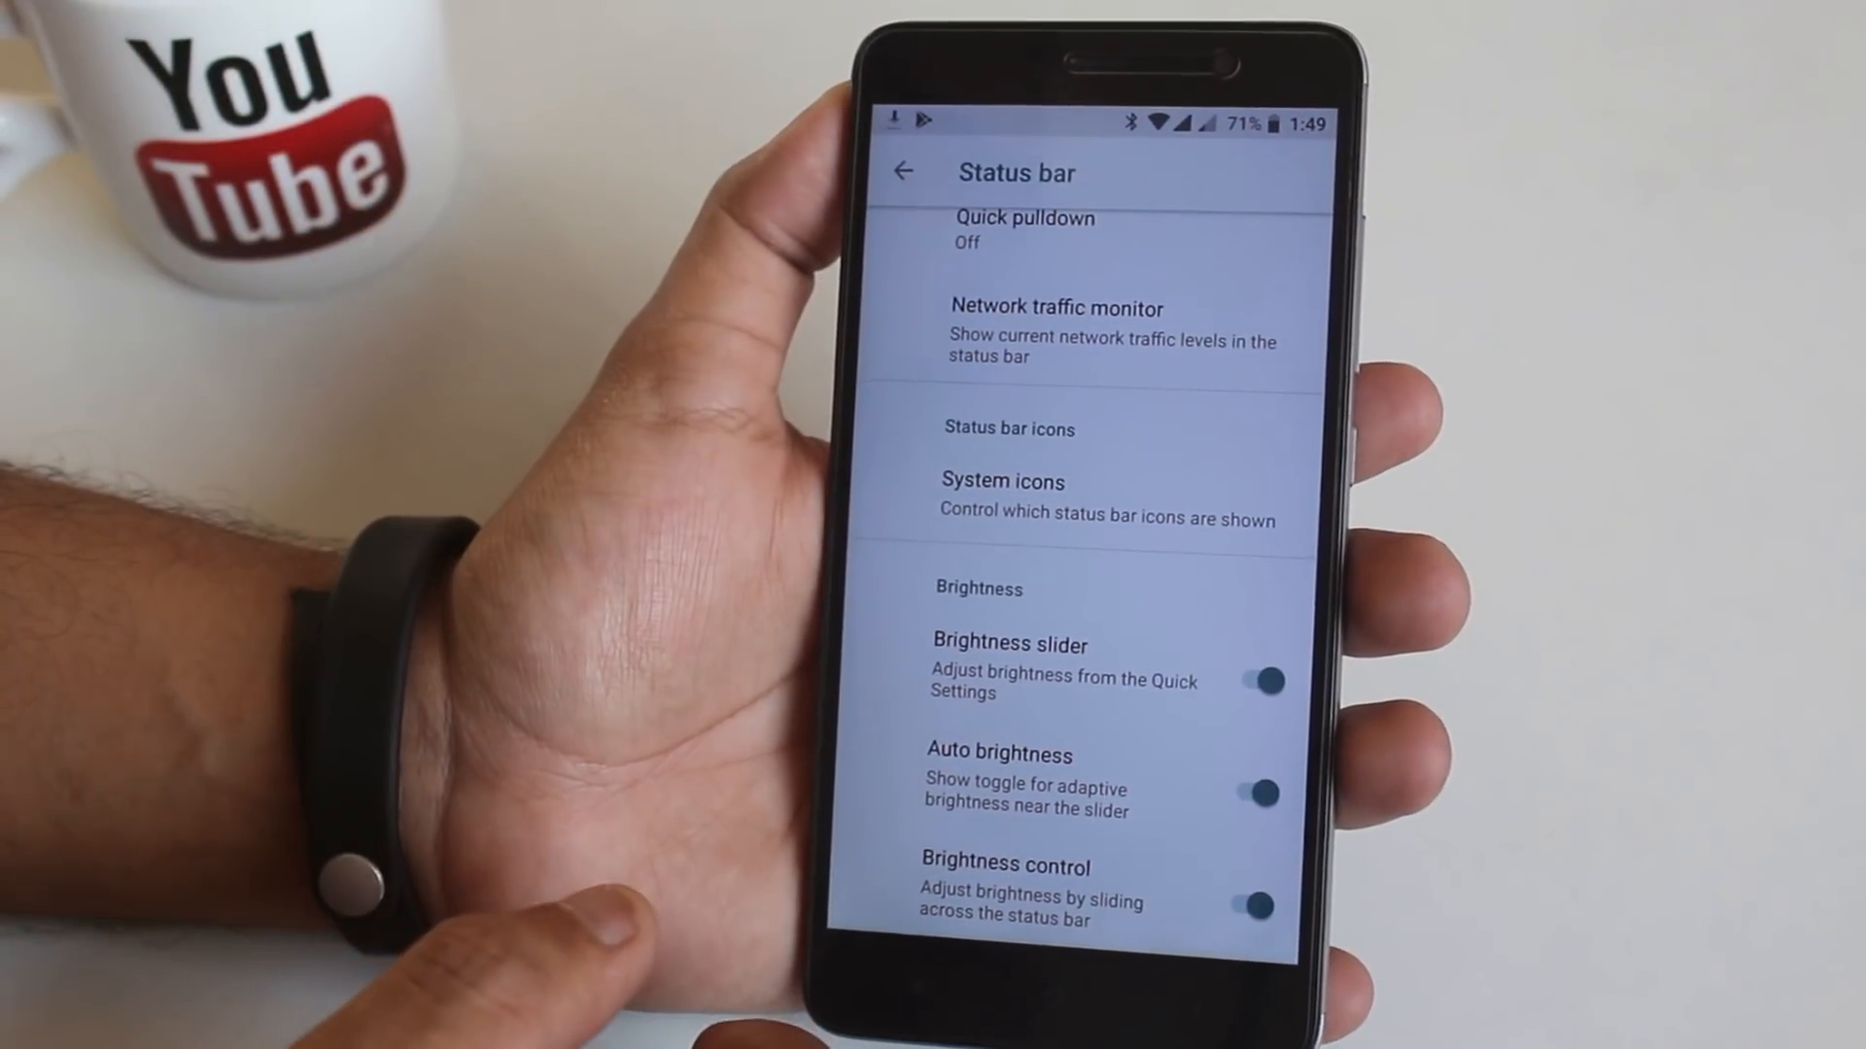
left_click(903, 171)
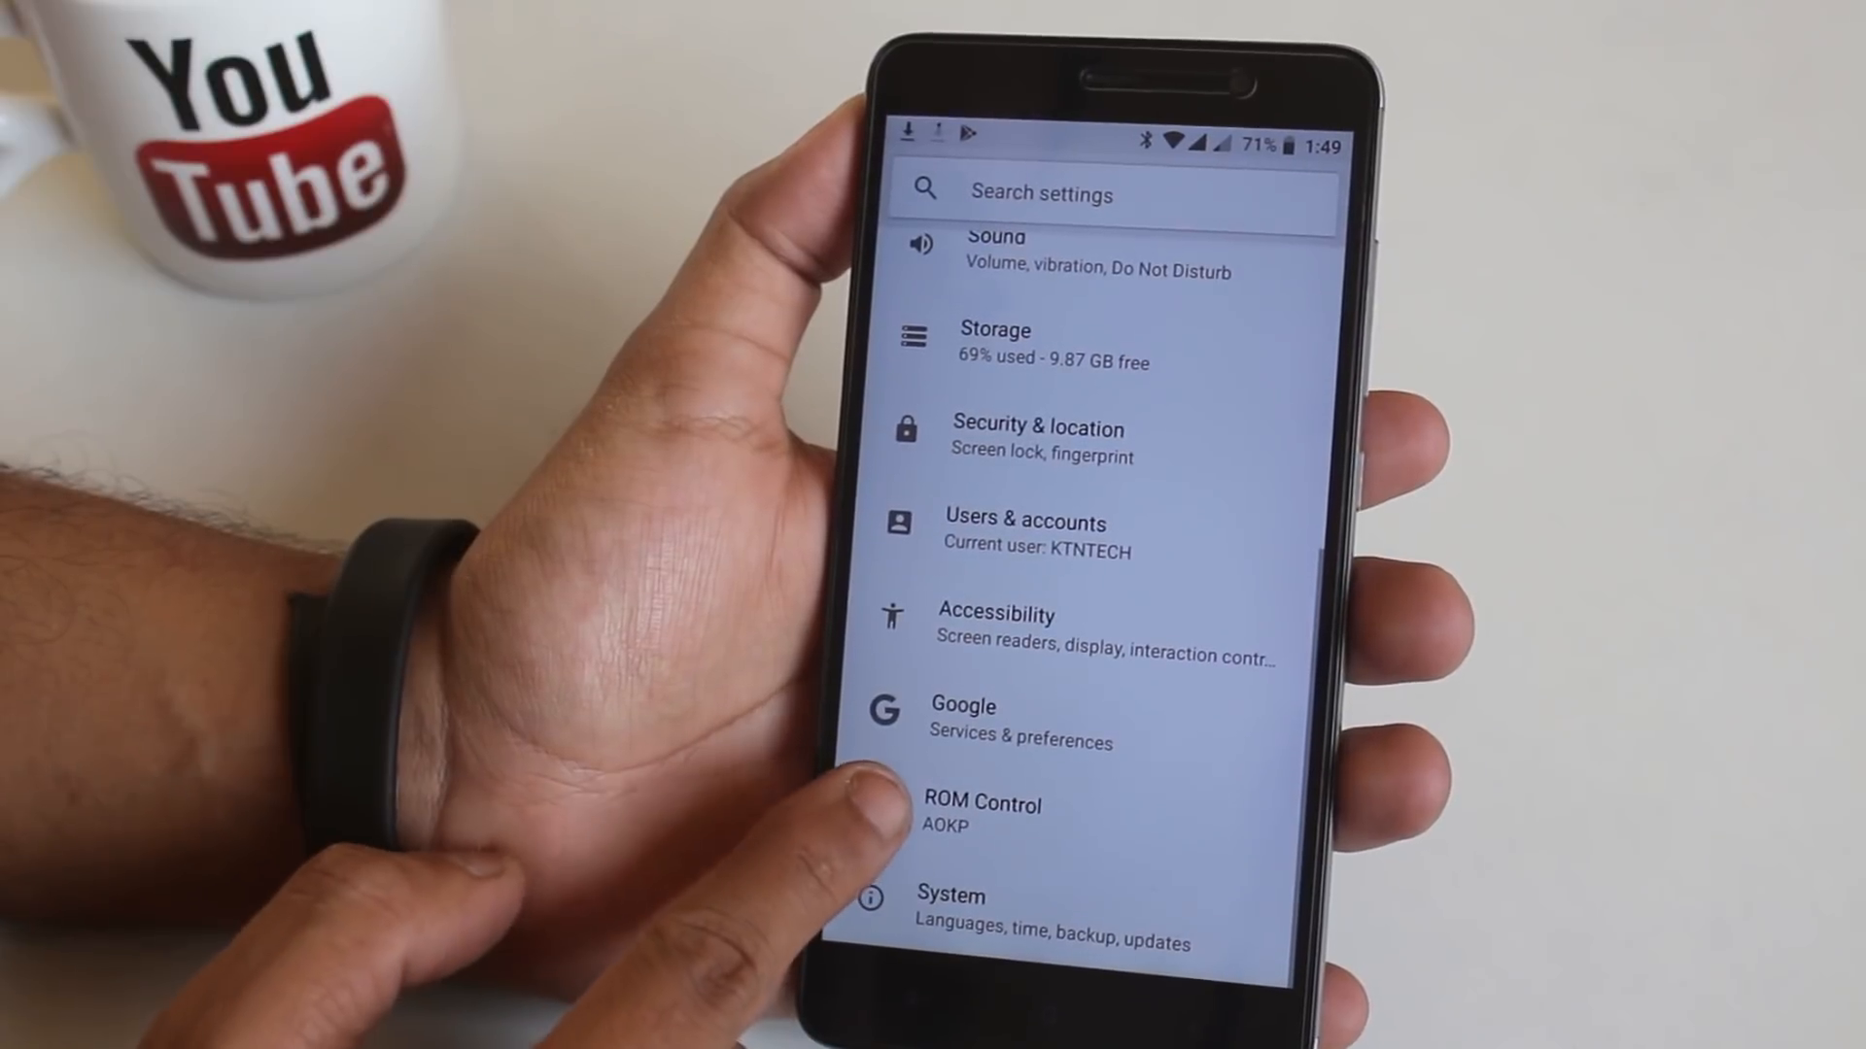
- Browse ROM Control's General and Sound pages, then head back to Settings
left_click(981, 805)
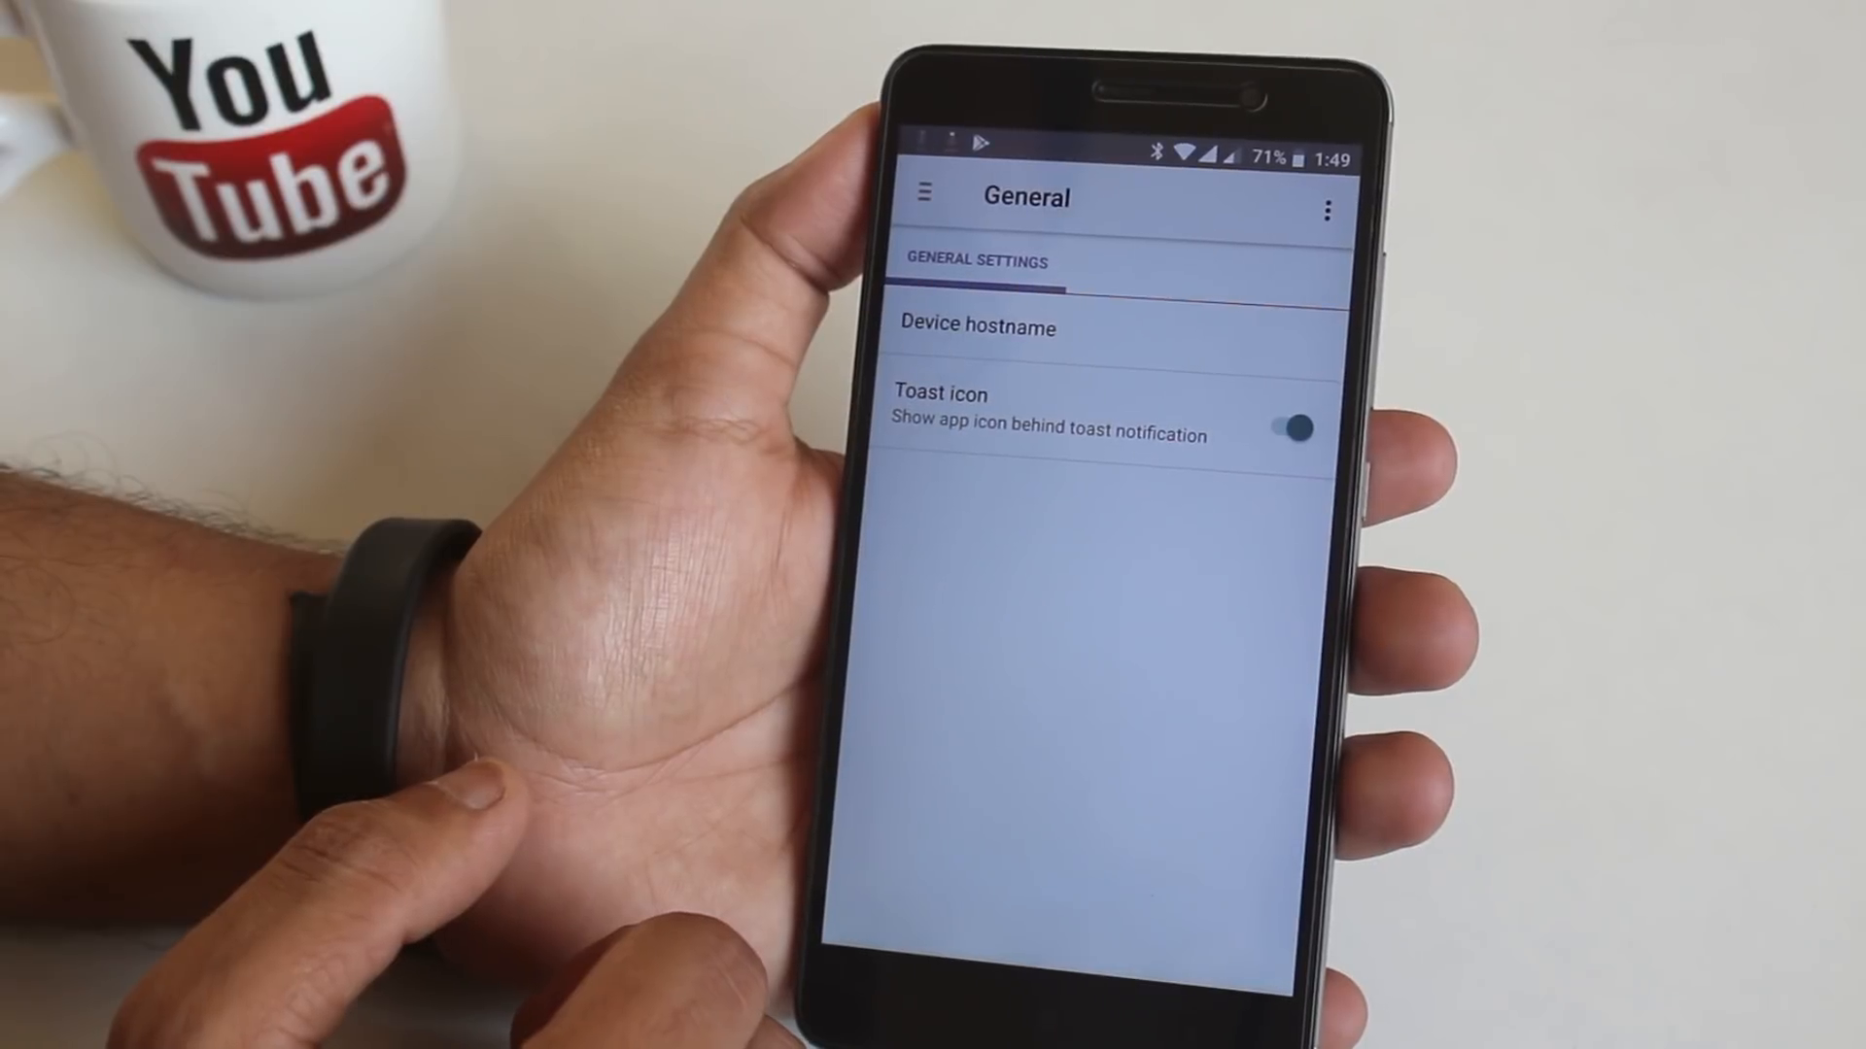
left_click(930, 193)
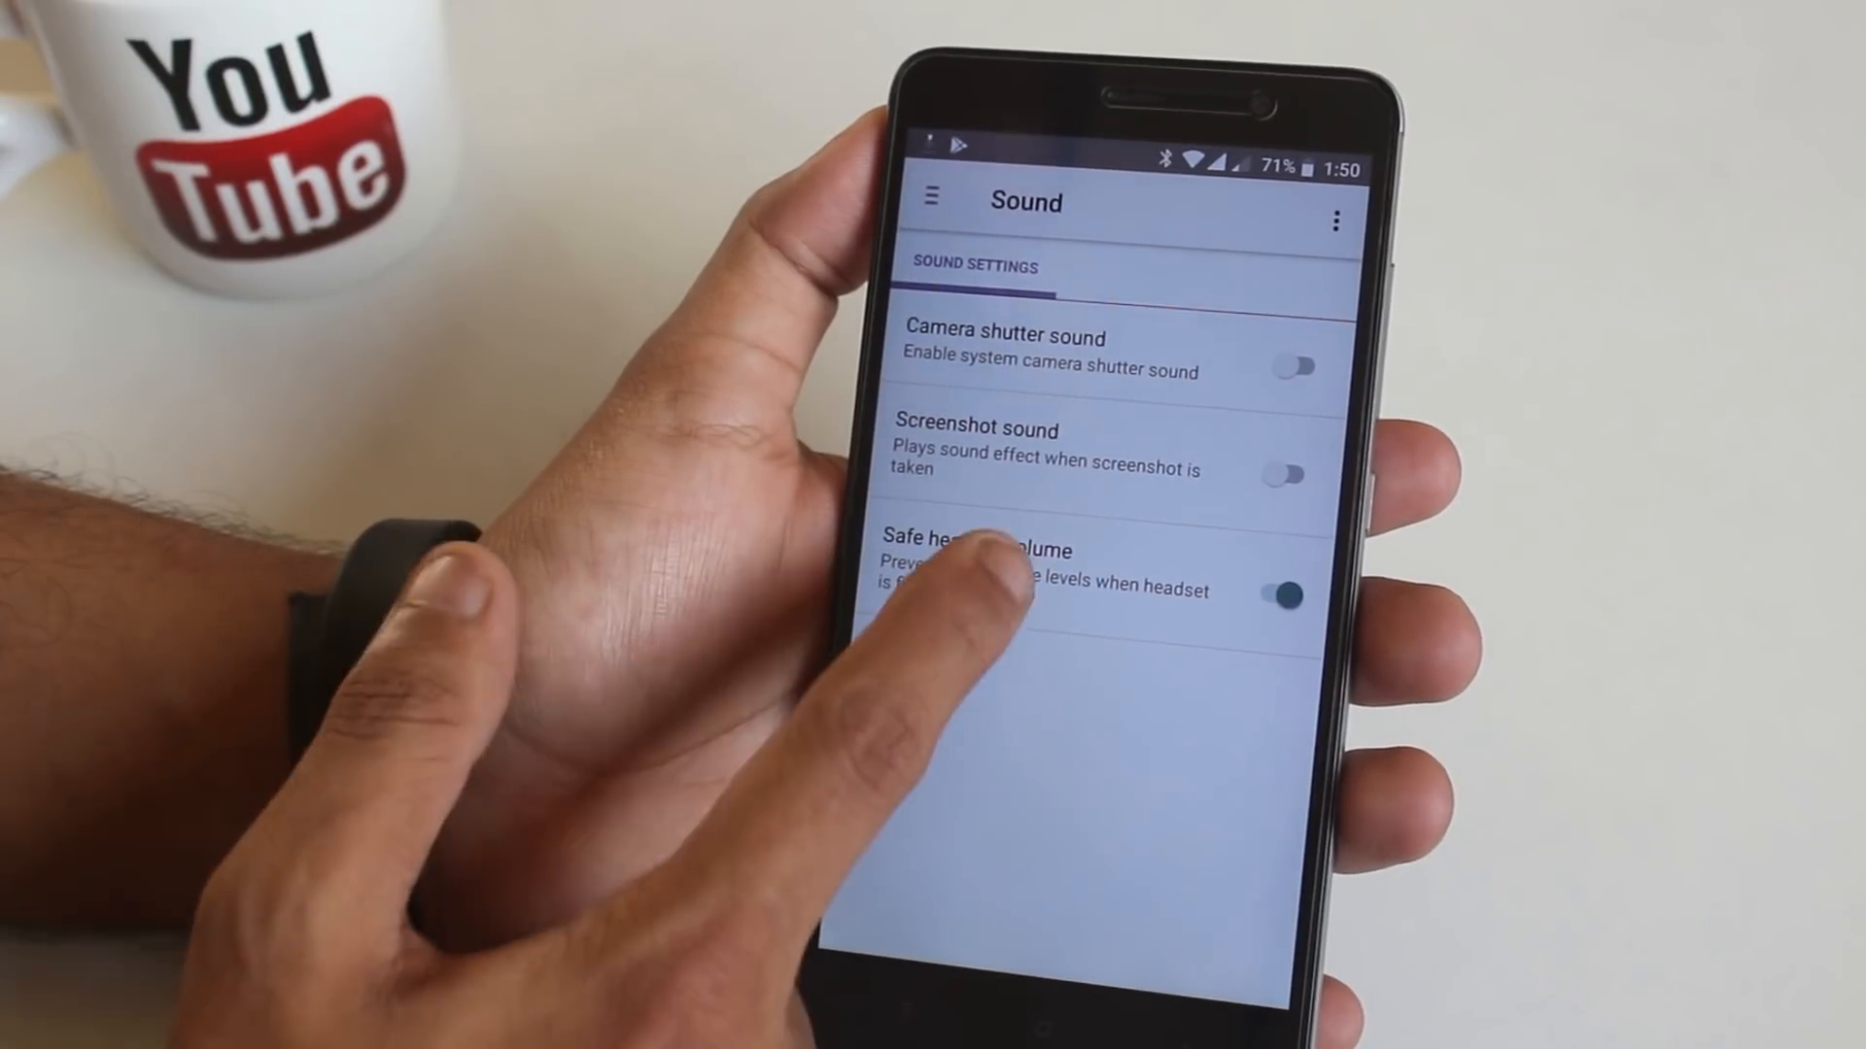
left_click(1288, 593)
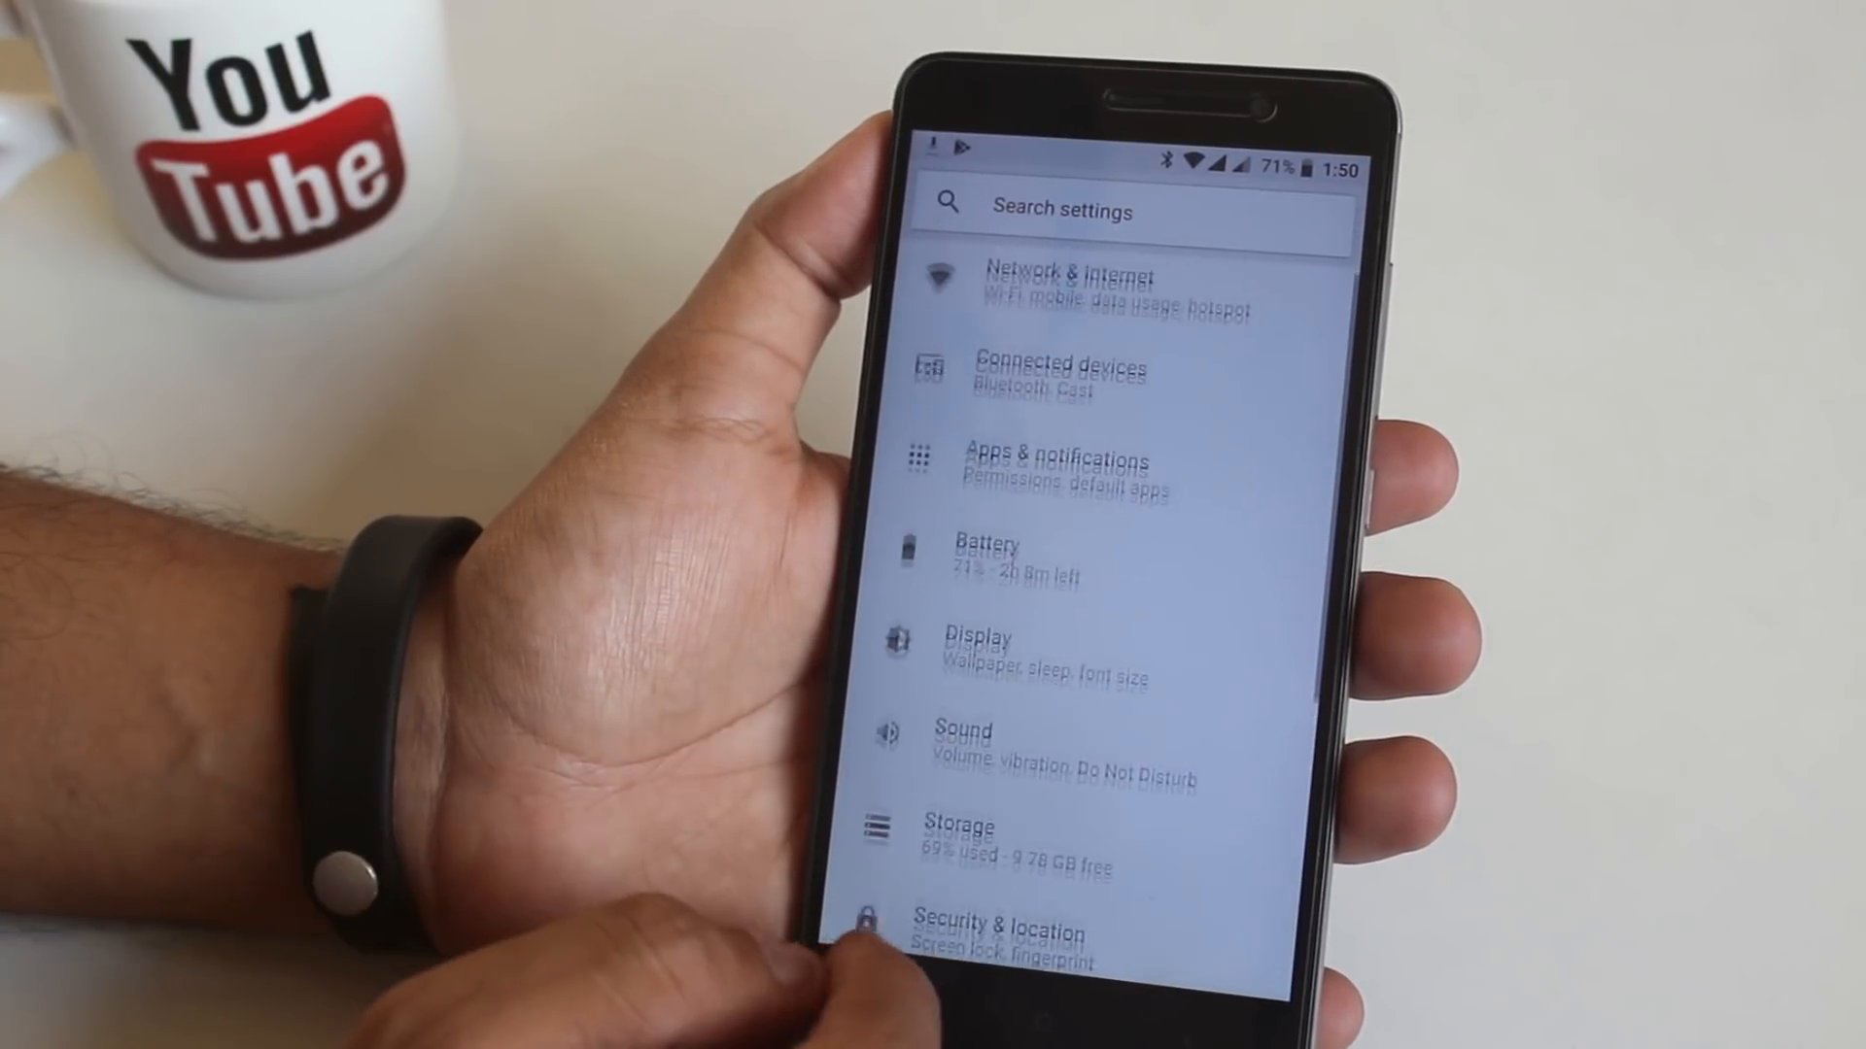
left_click(977, 639)
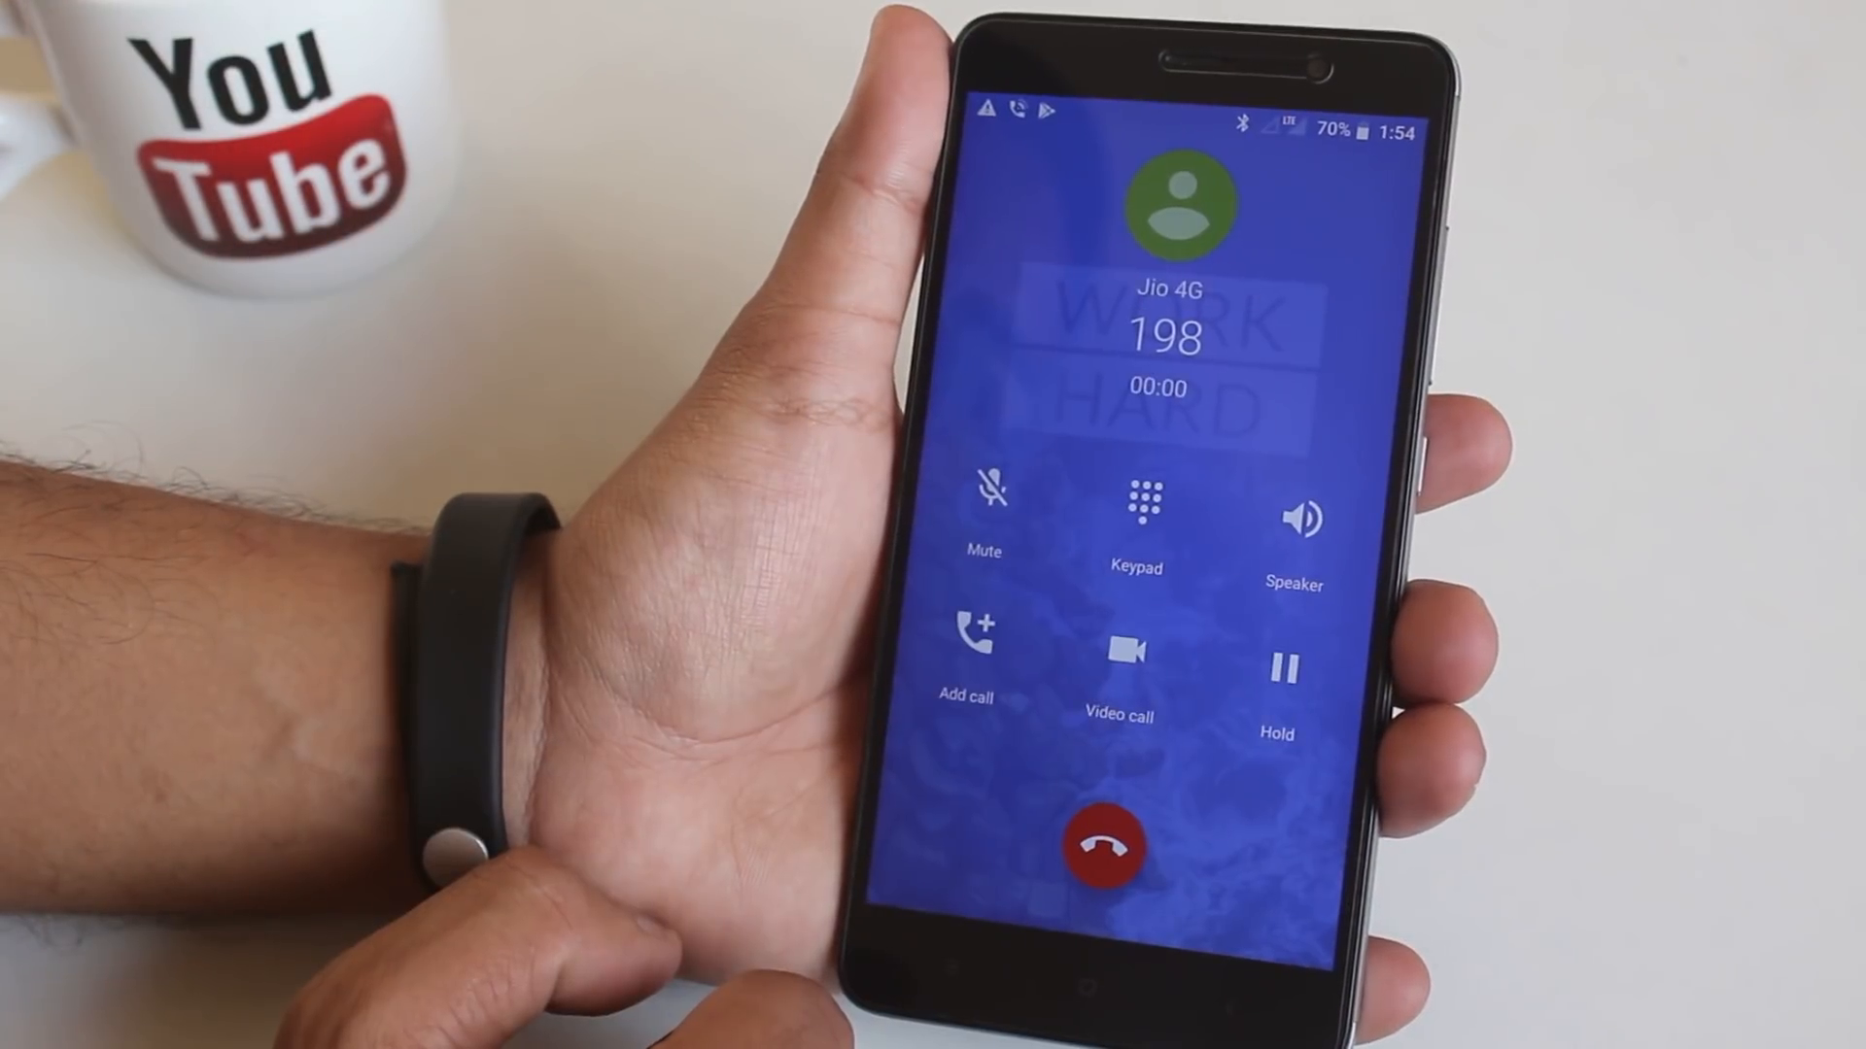
- Use the in-call controls during the call to 198
left_click(1298, 523)
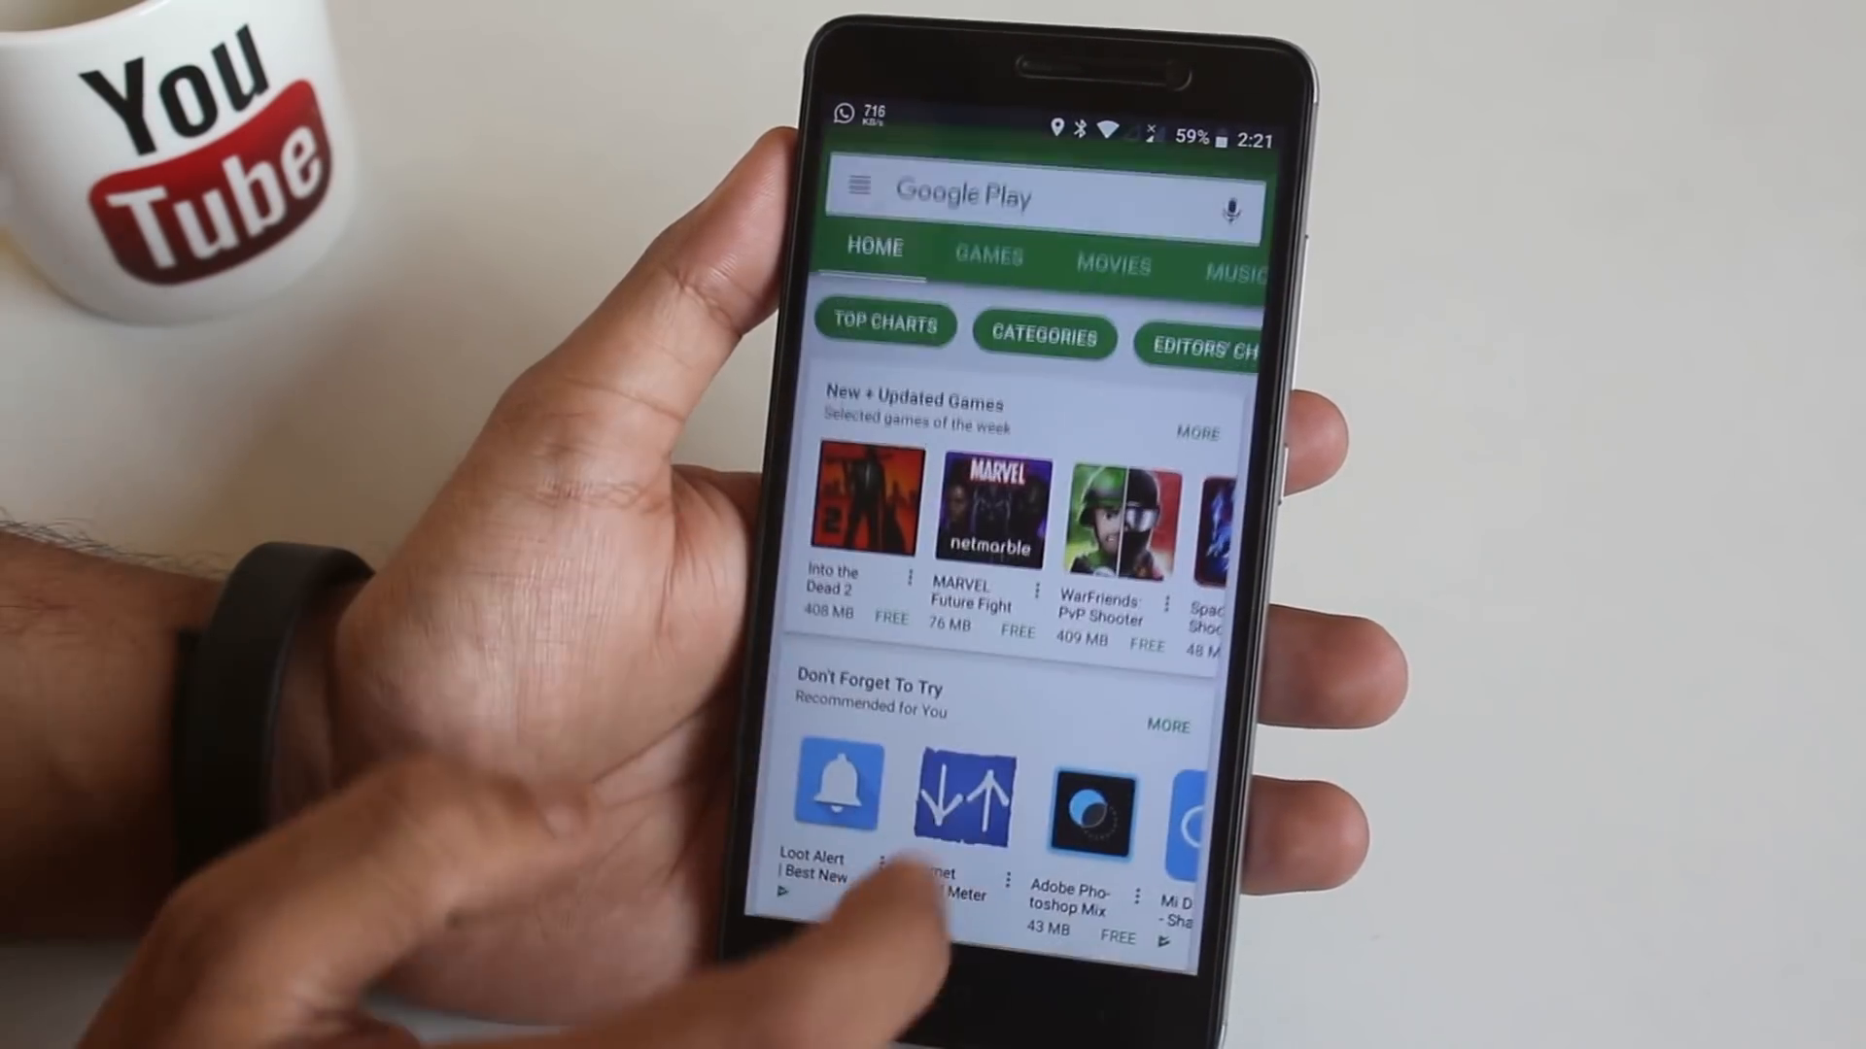
- Scroll the Play Store Home feed down to pre-registration and recommended games
scroll("down", 3)
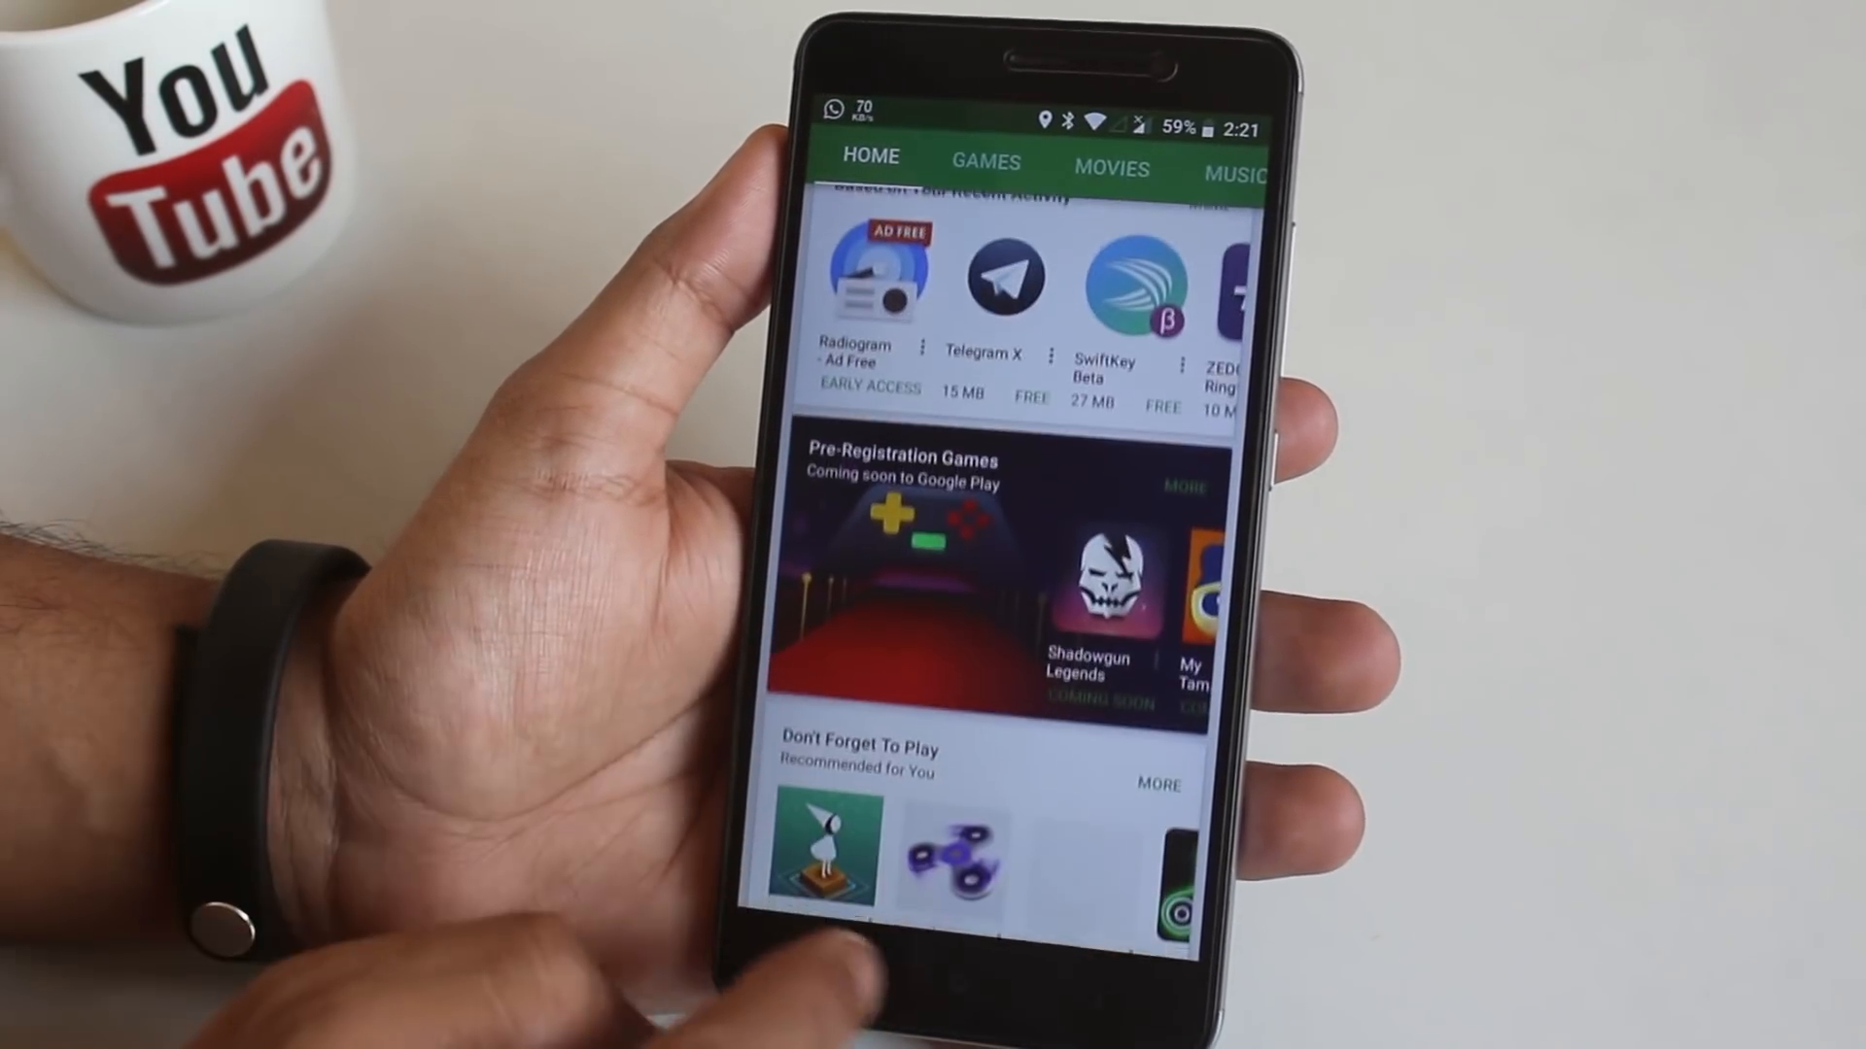